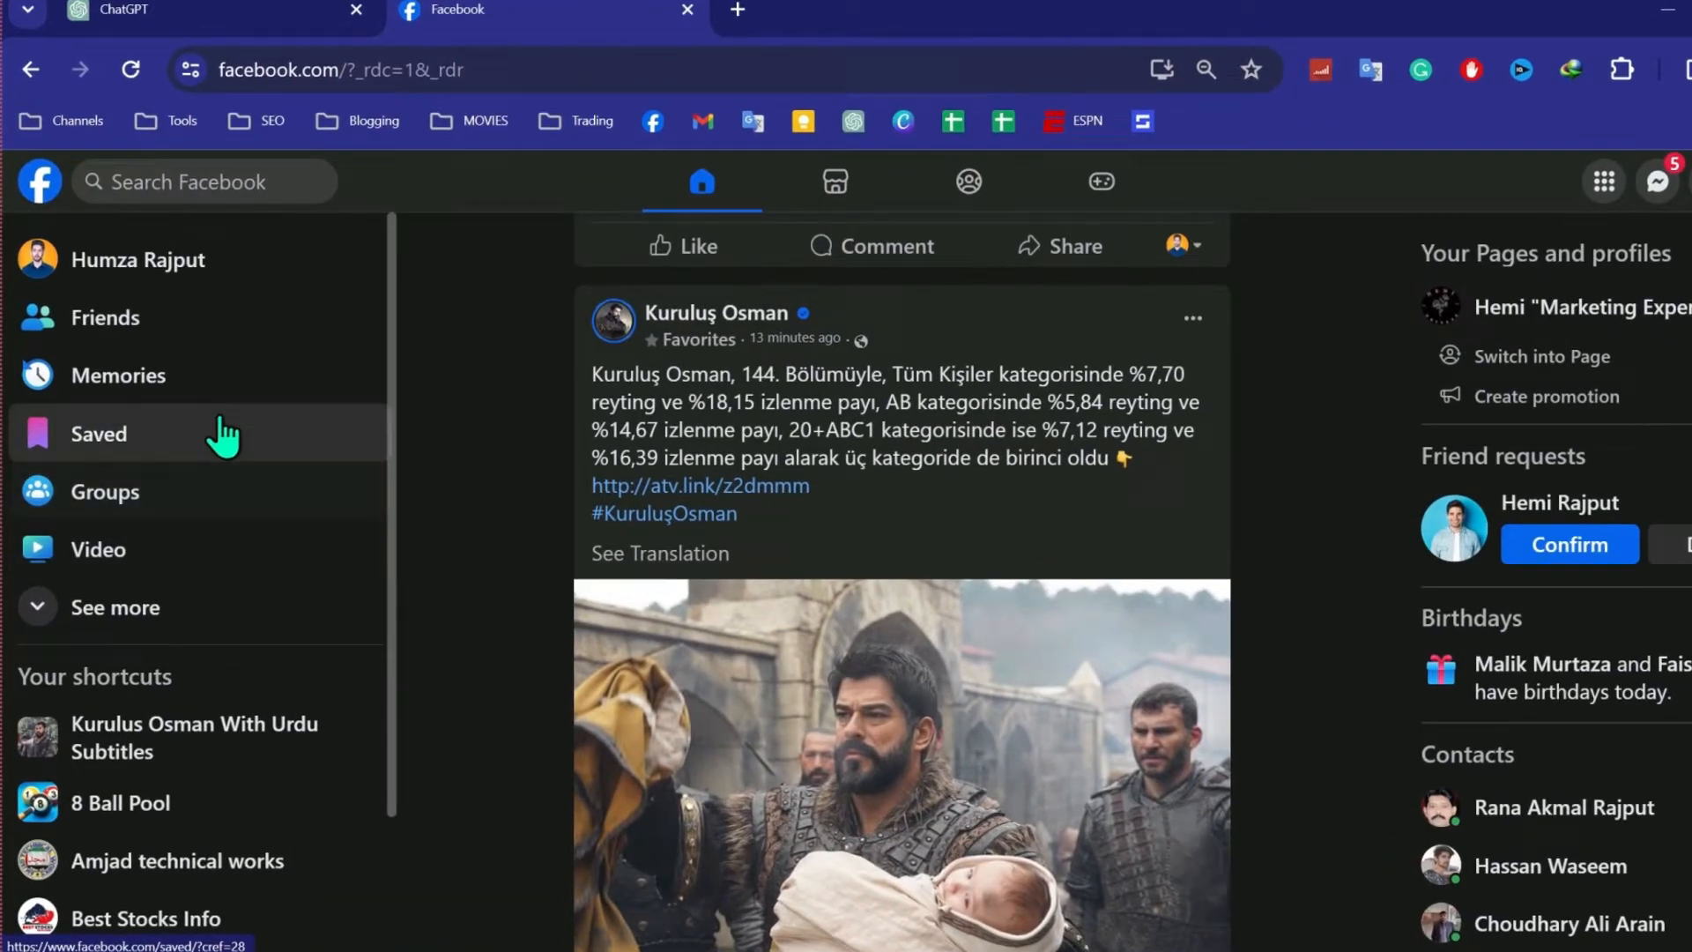
{"action": "mouse_move", "coordinate": [178, 620]}
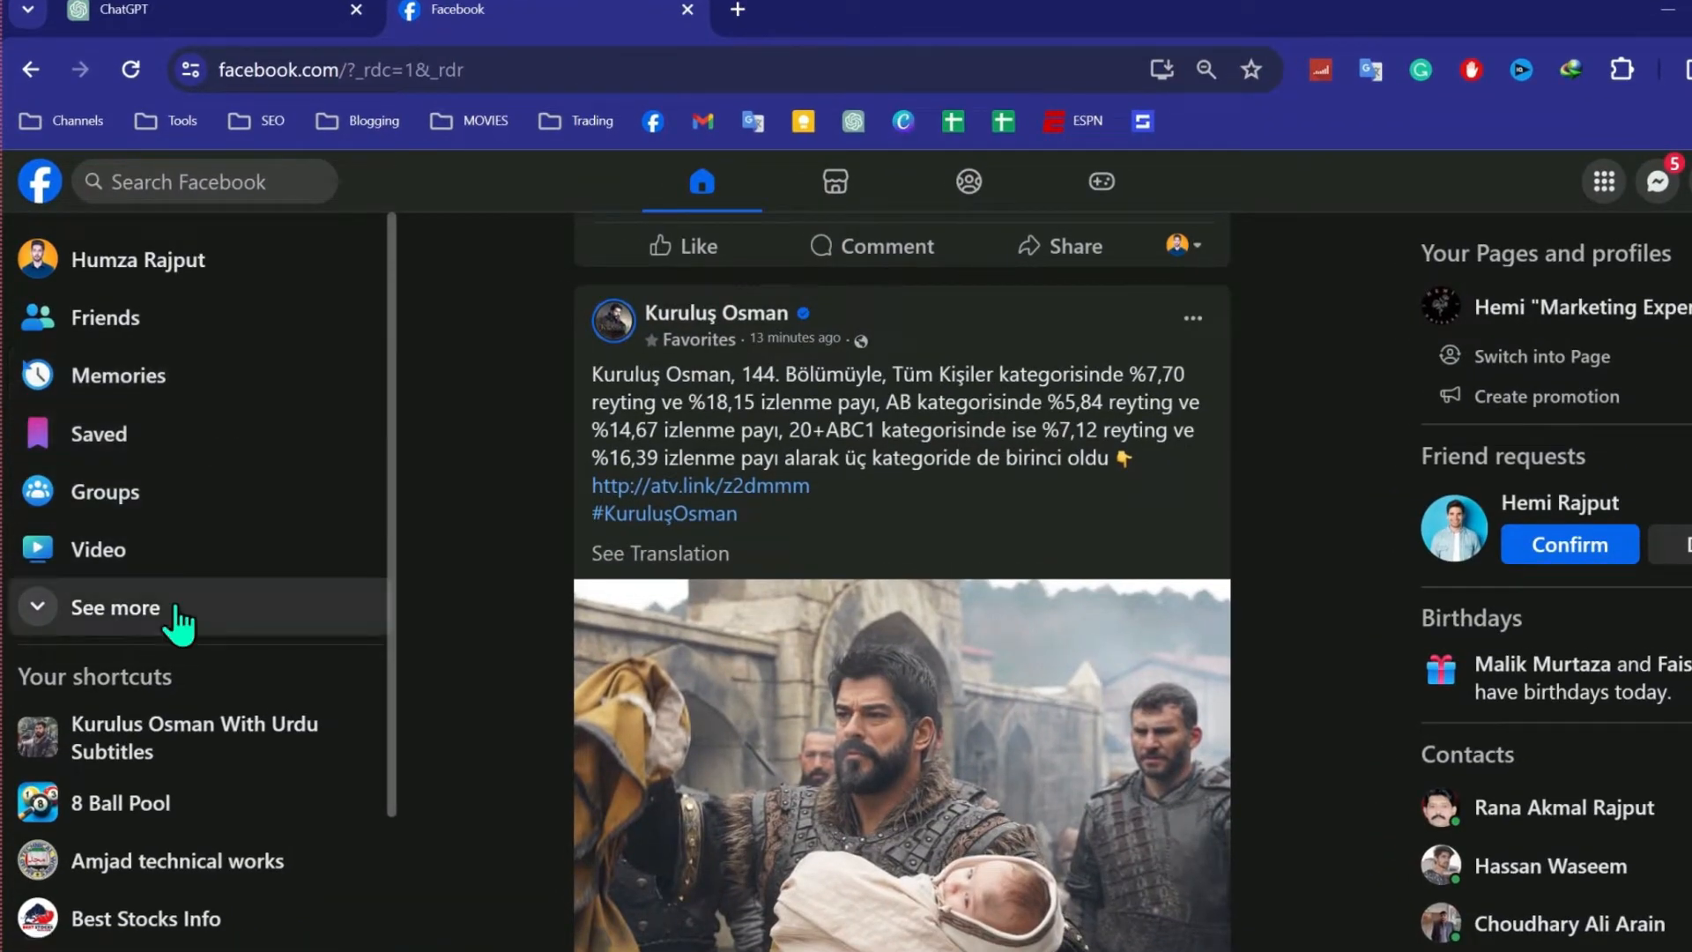
- Expand the sidebar shortcuts and bring up the context menu on the Ads Manager link
{"action": "left_click", "coordinate": [117, 606]}
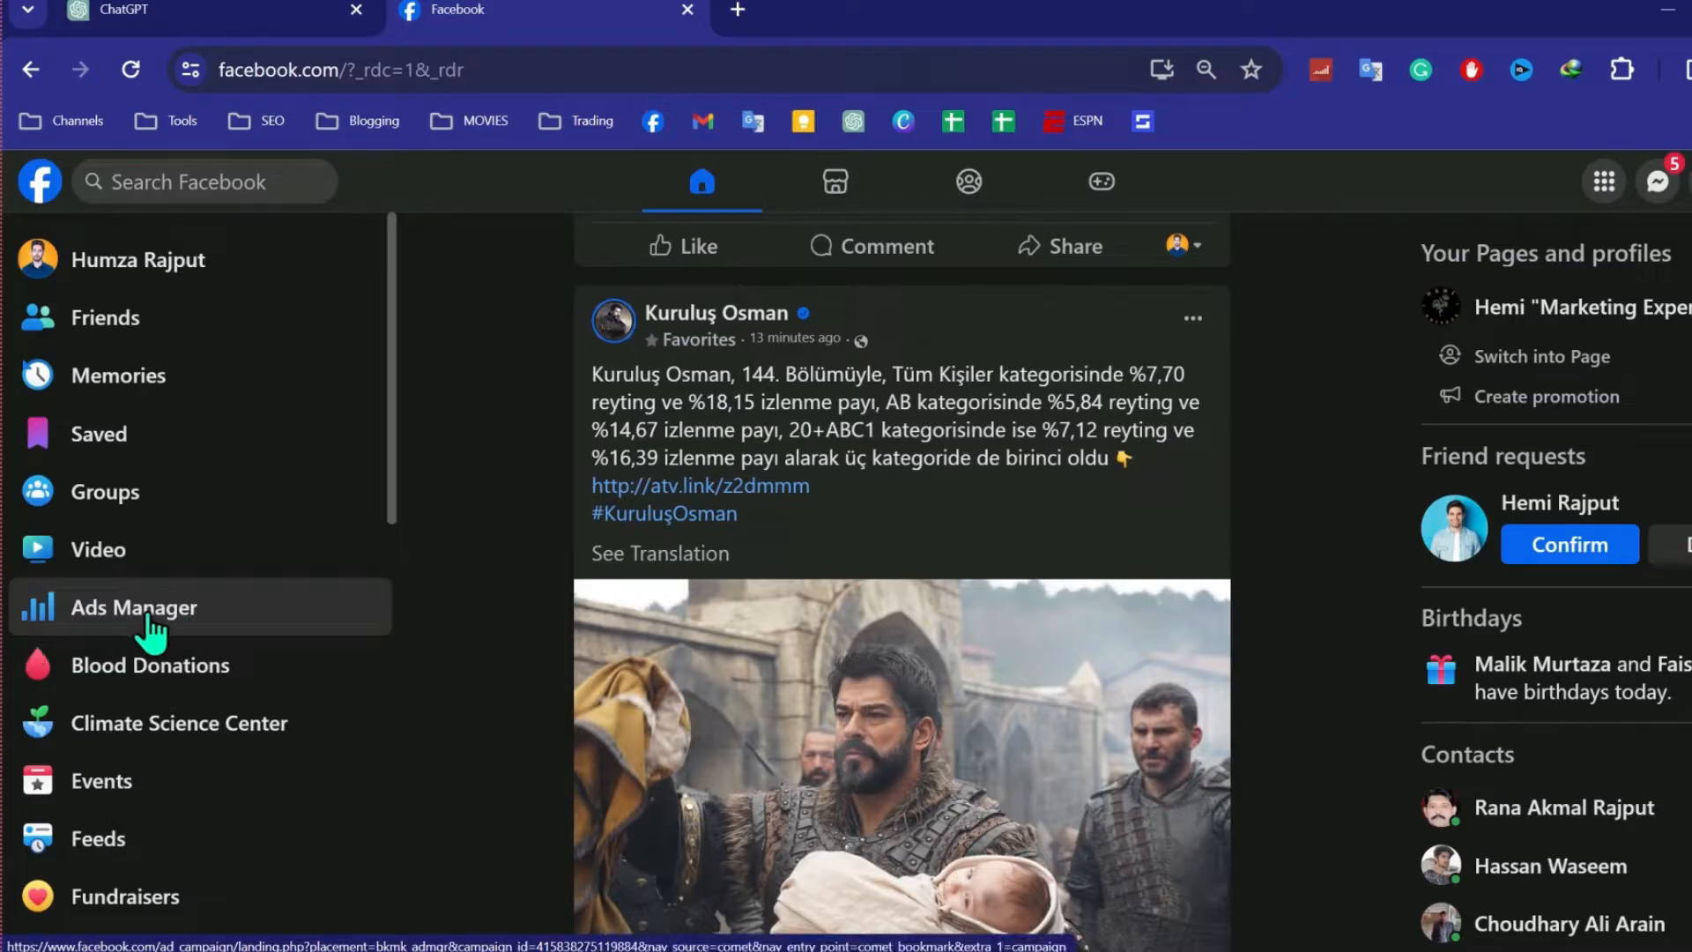
{"action": "right_click", "coordinate": [134, 606]}
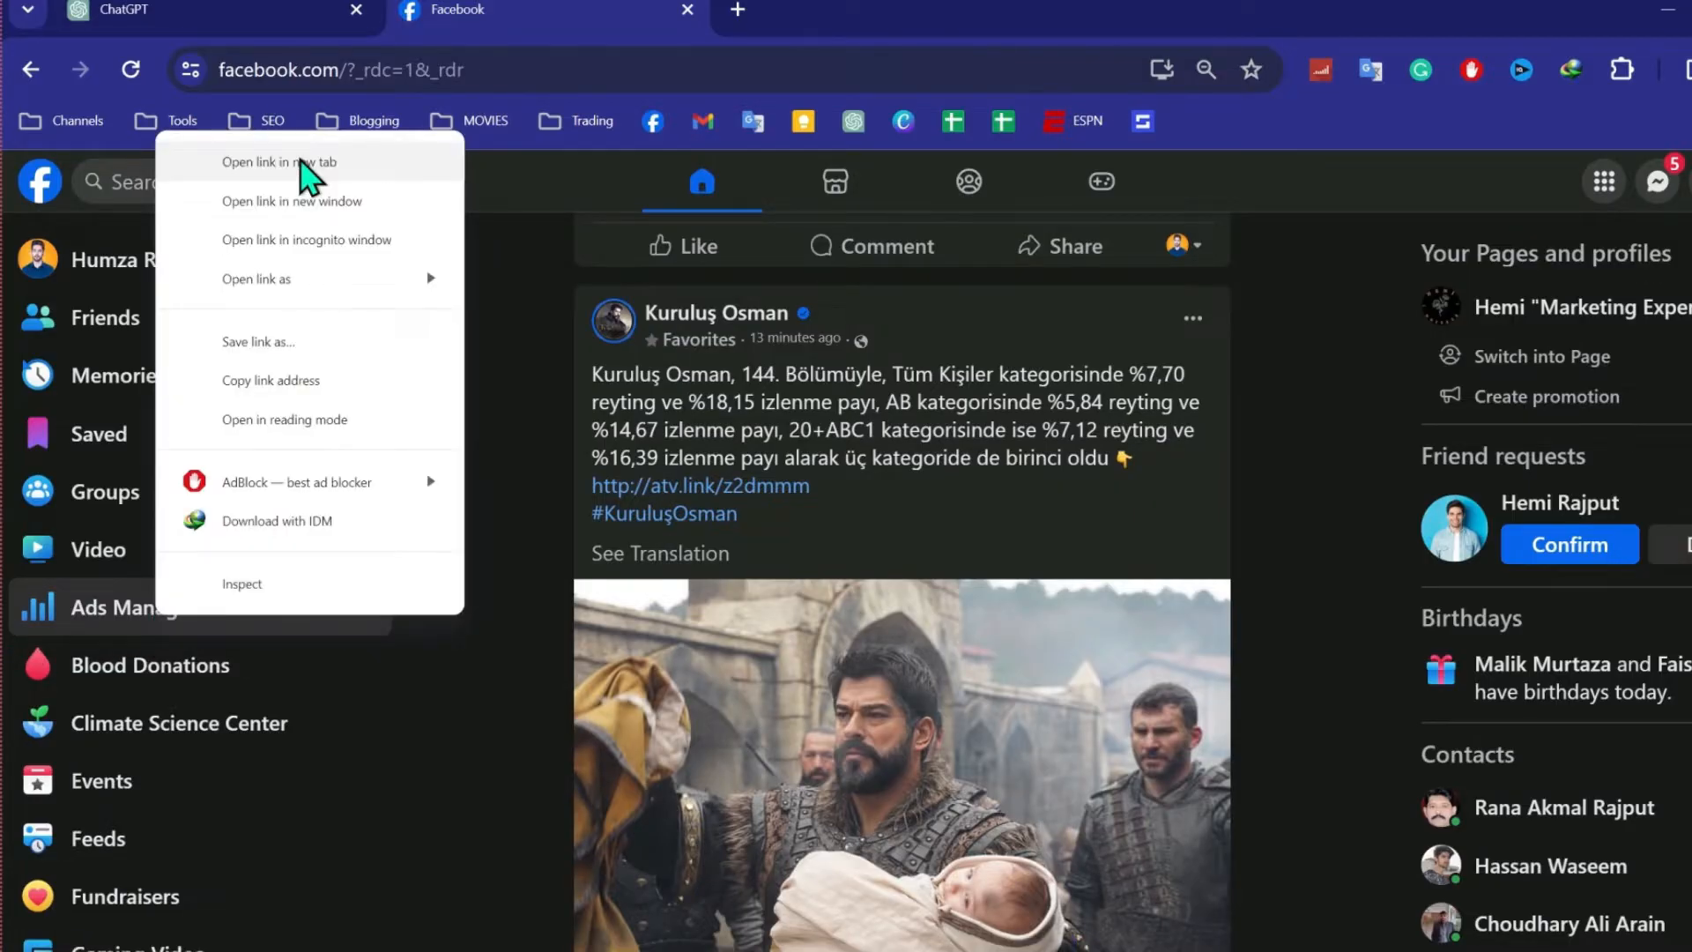
- Open Ads Manager in a new tab and expand its left navigation to the Account Overview
{"action": "left_click", "coordinate": [278, 162]}
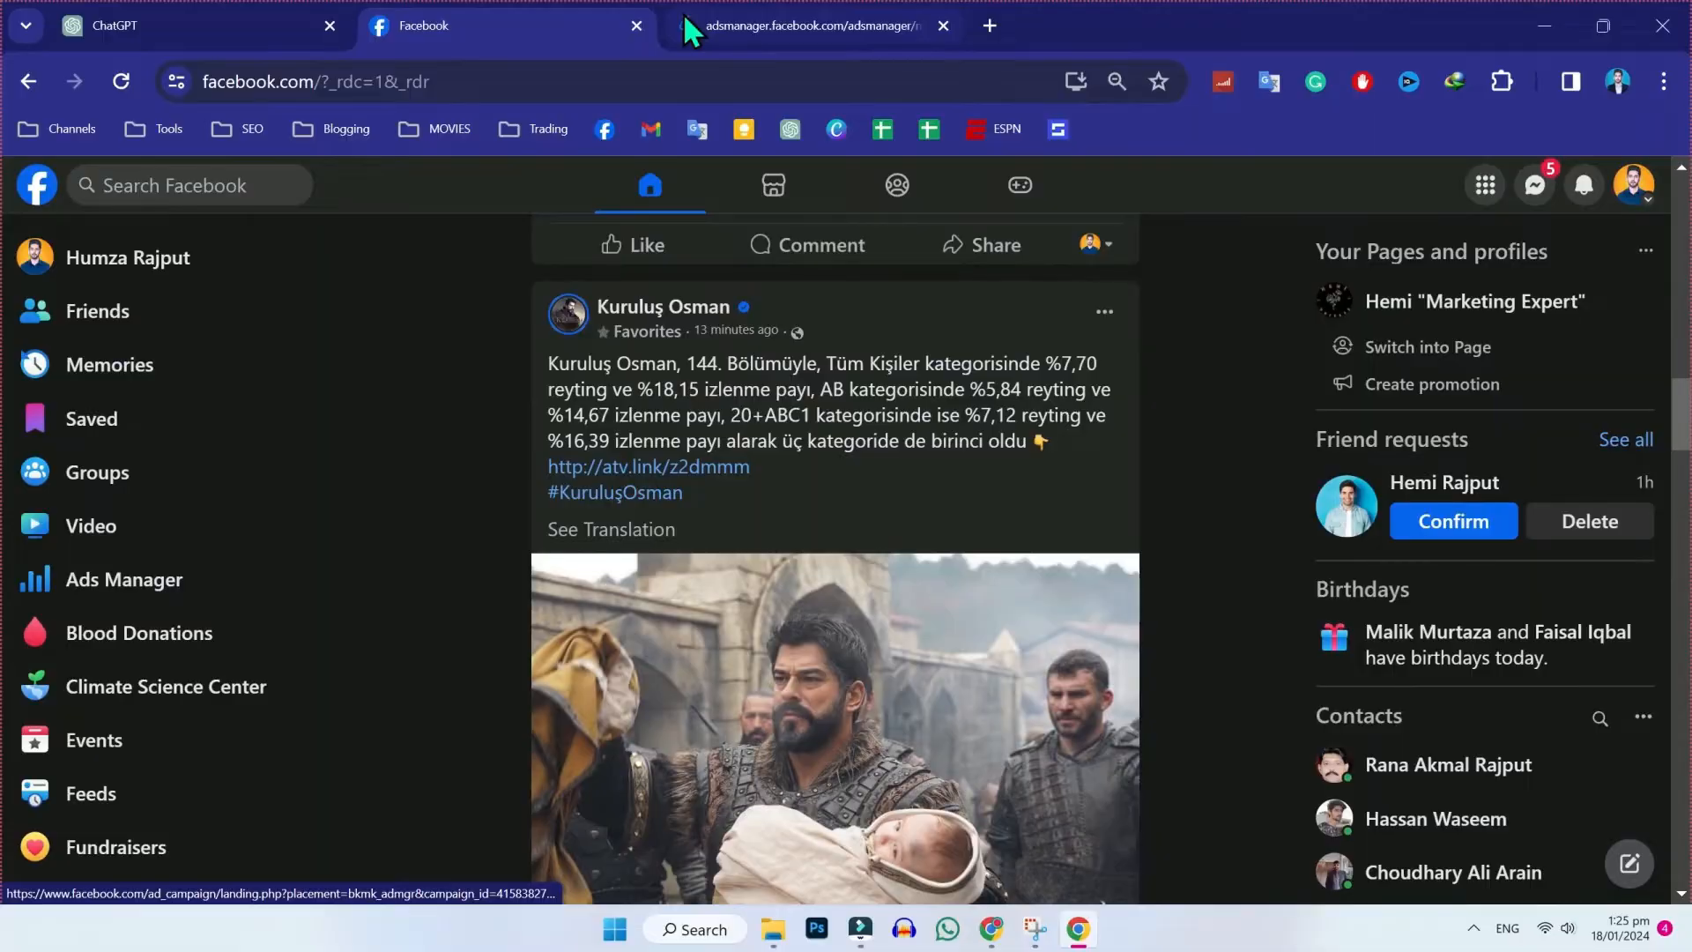
{"action": "left_click", "coordinate": [798, 25]}
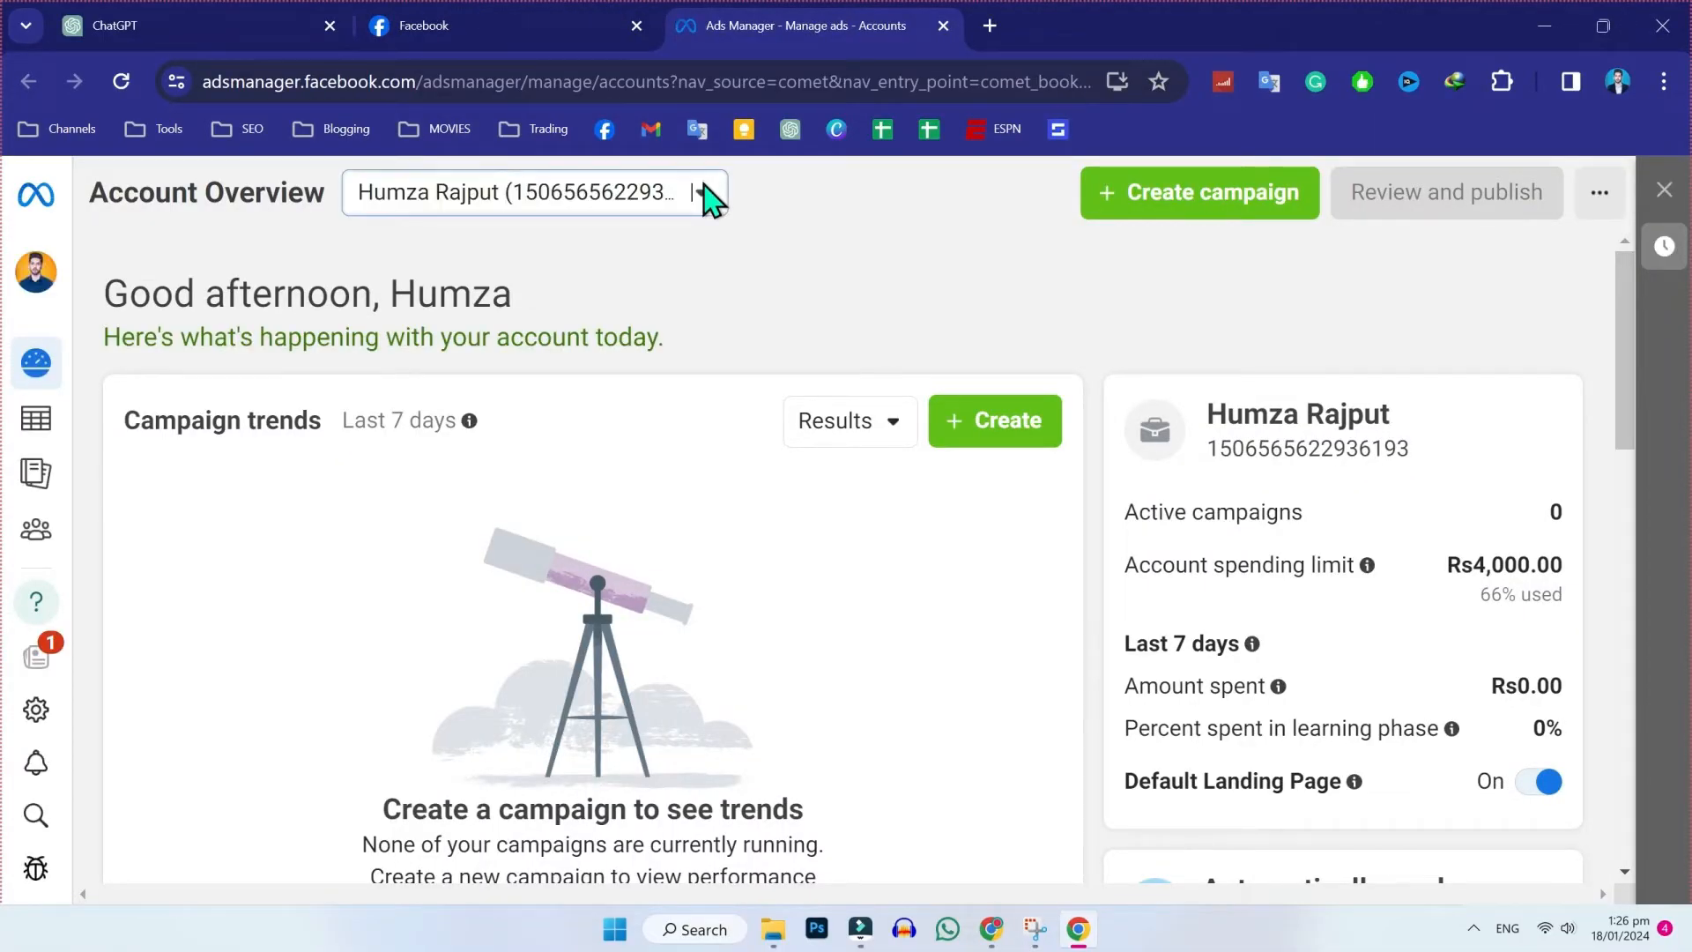
{"action": "left_click", "coordinate": [534, 192]}
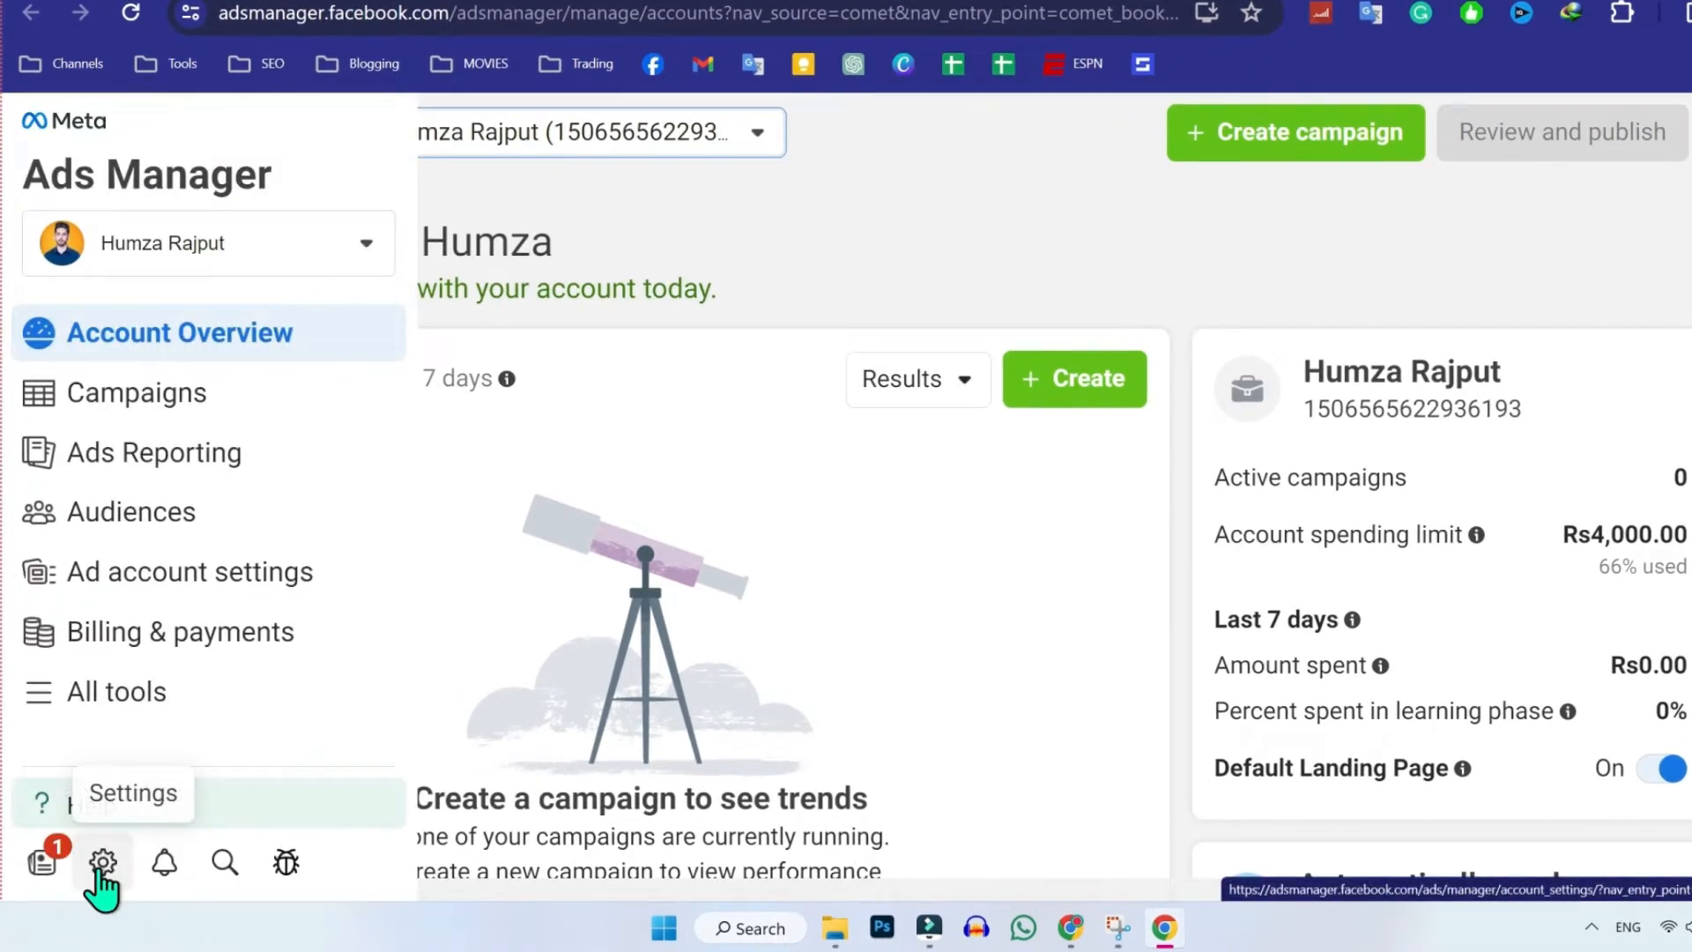
- Go to the ad account Settings and show the Ad account setup section
{"action": "left_click", "coordinate": [103, 862]}
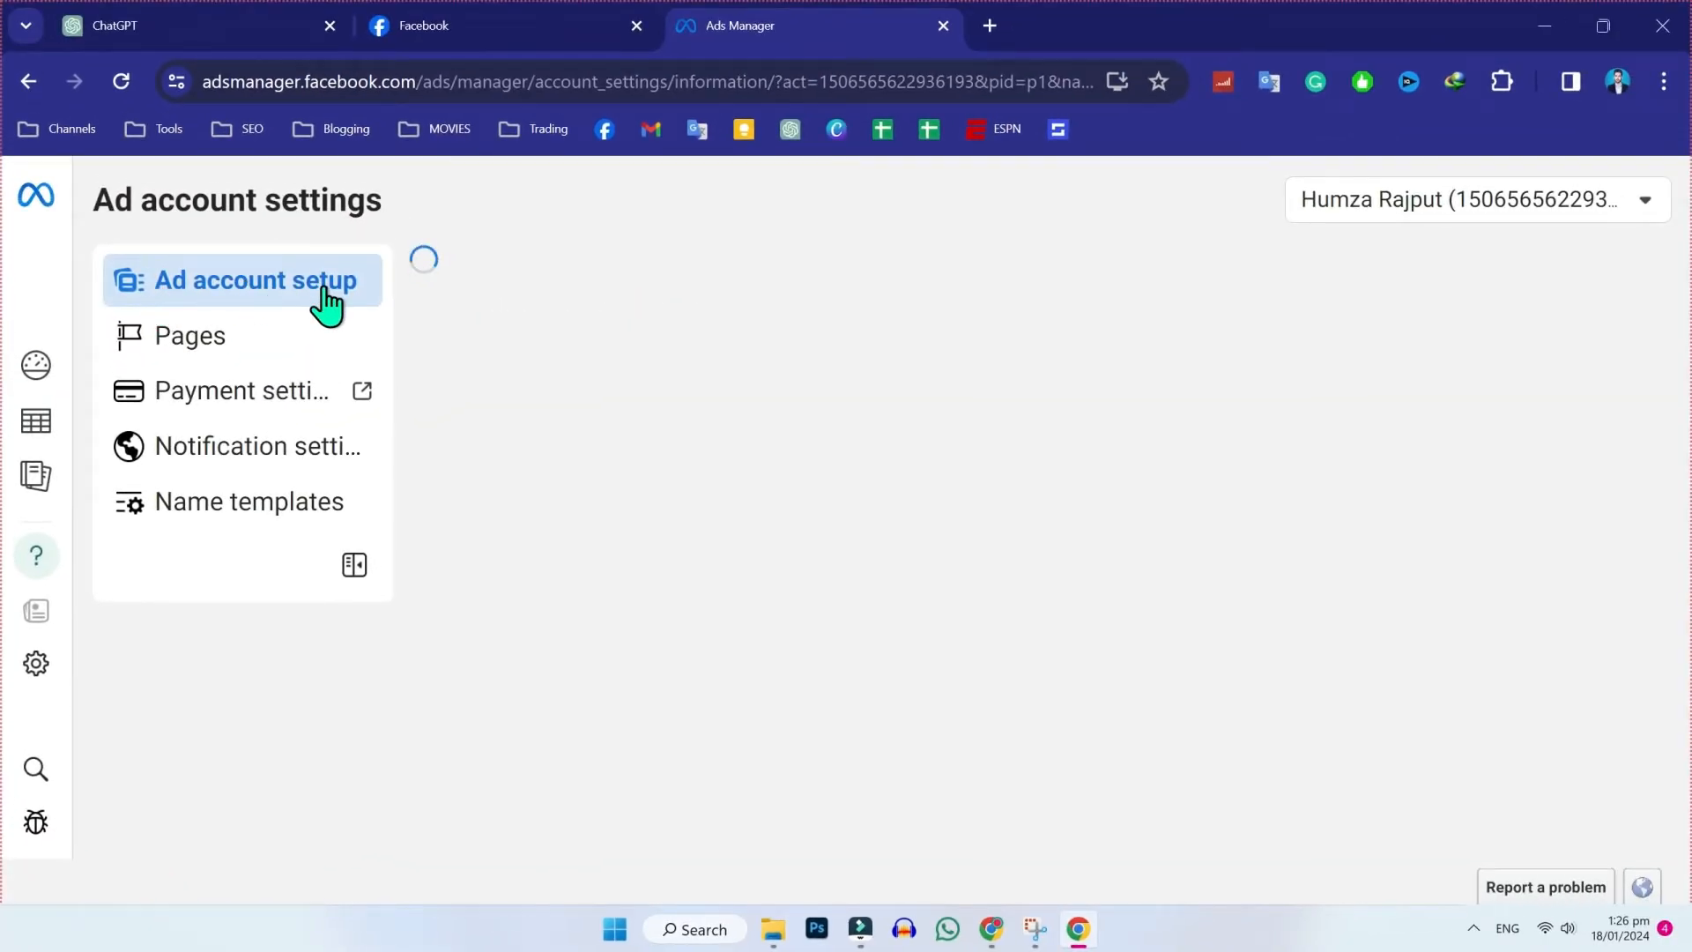
{"action": "left_click", "coordinate": [255, 280]}
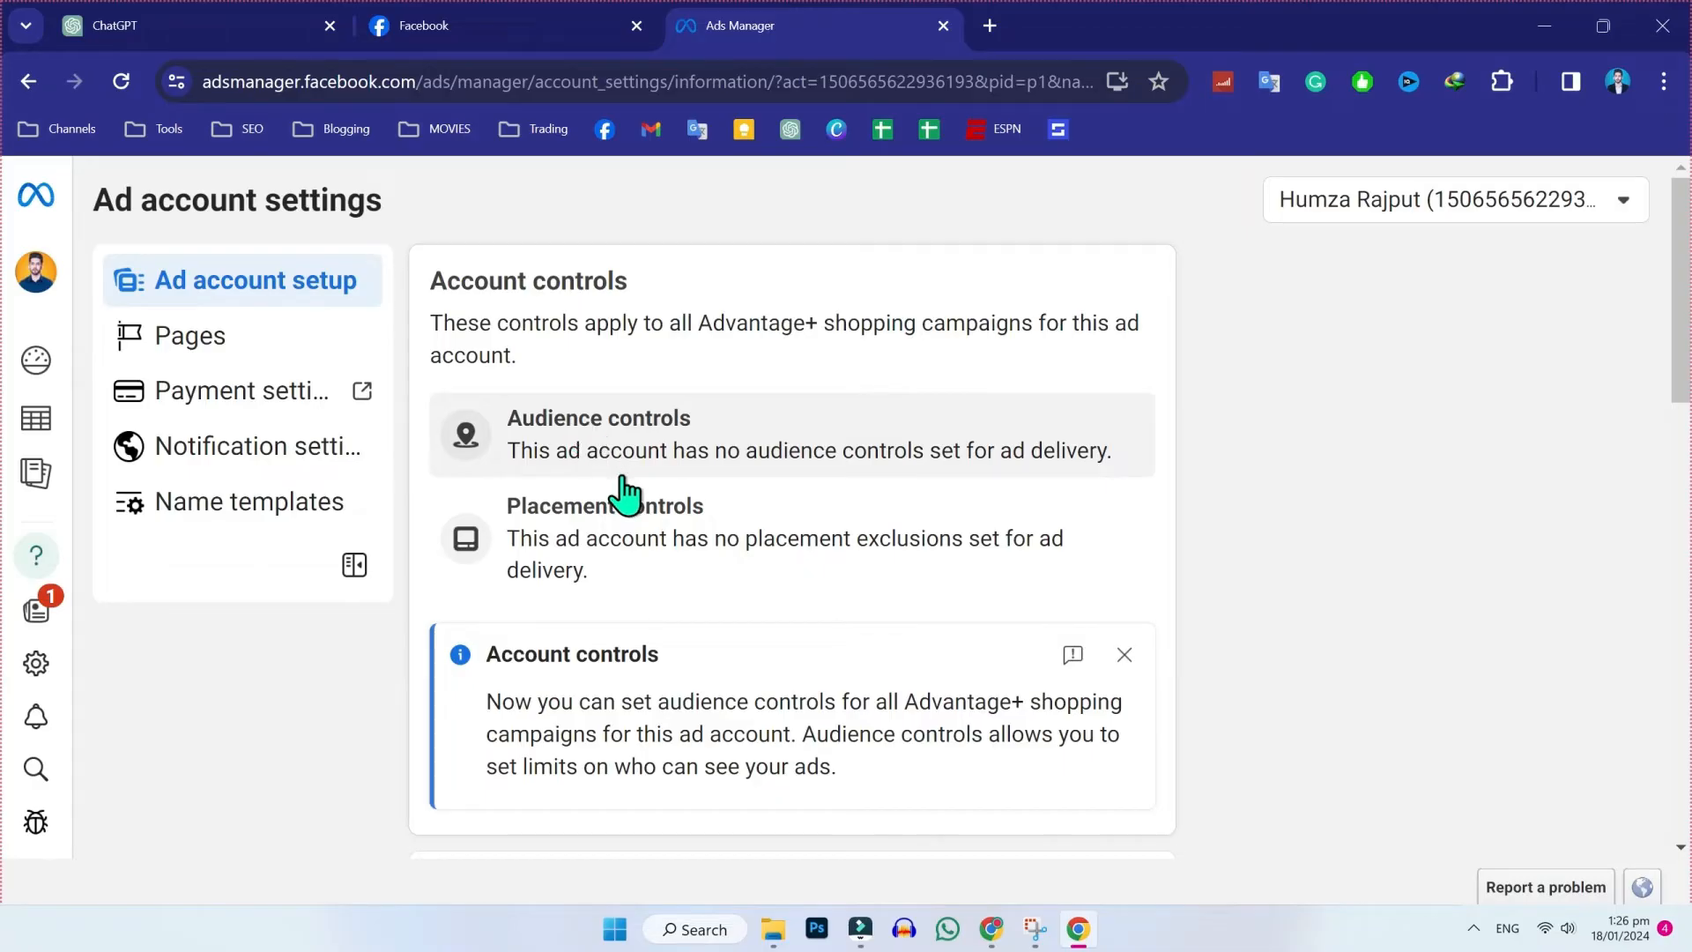
- Scroll down to the Business payments card with its Deactivate ad account link
{"action": "scroll", "scroll_direction": "down", "scroll_amount": 3}
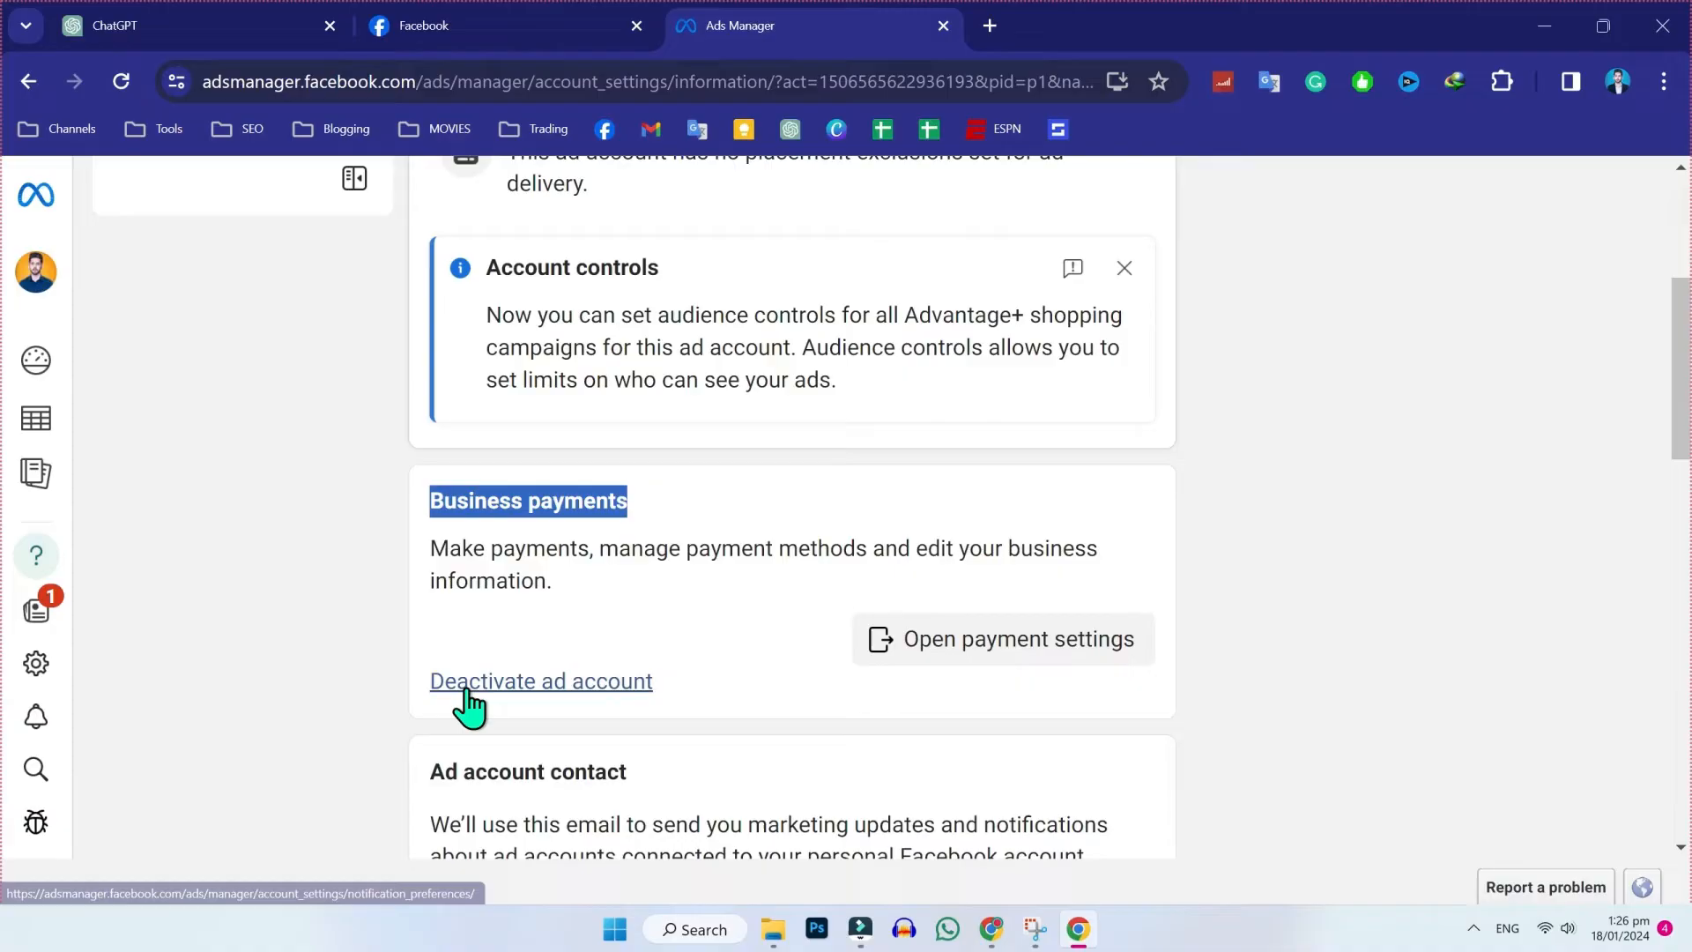
{"action": "mouse_move", "coordinate": [571, 707]}
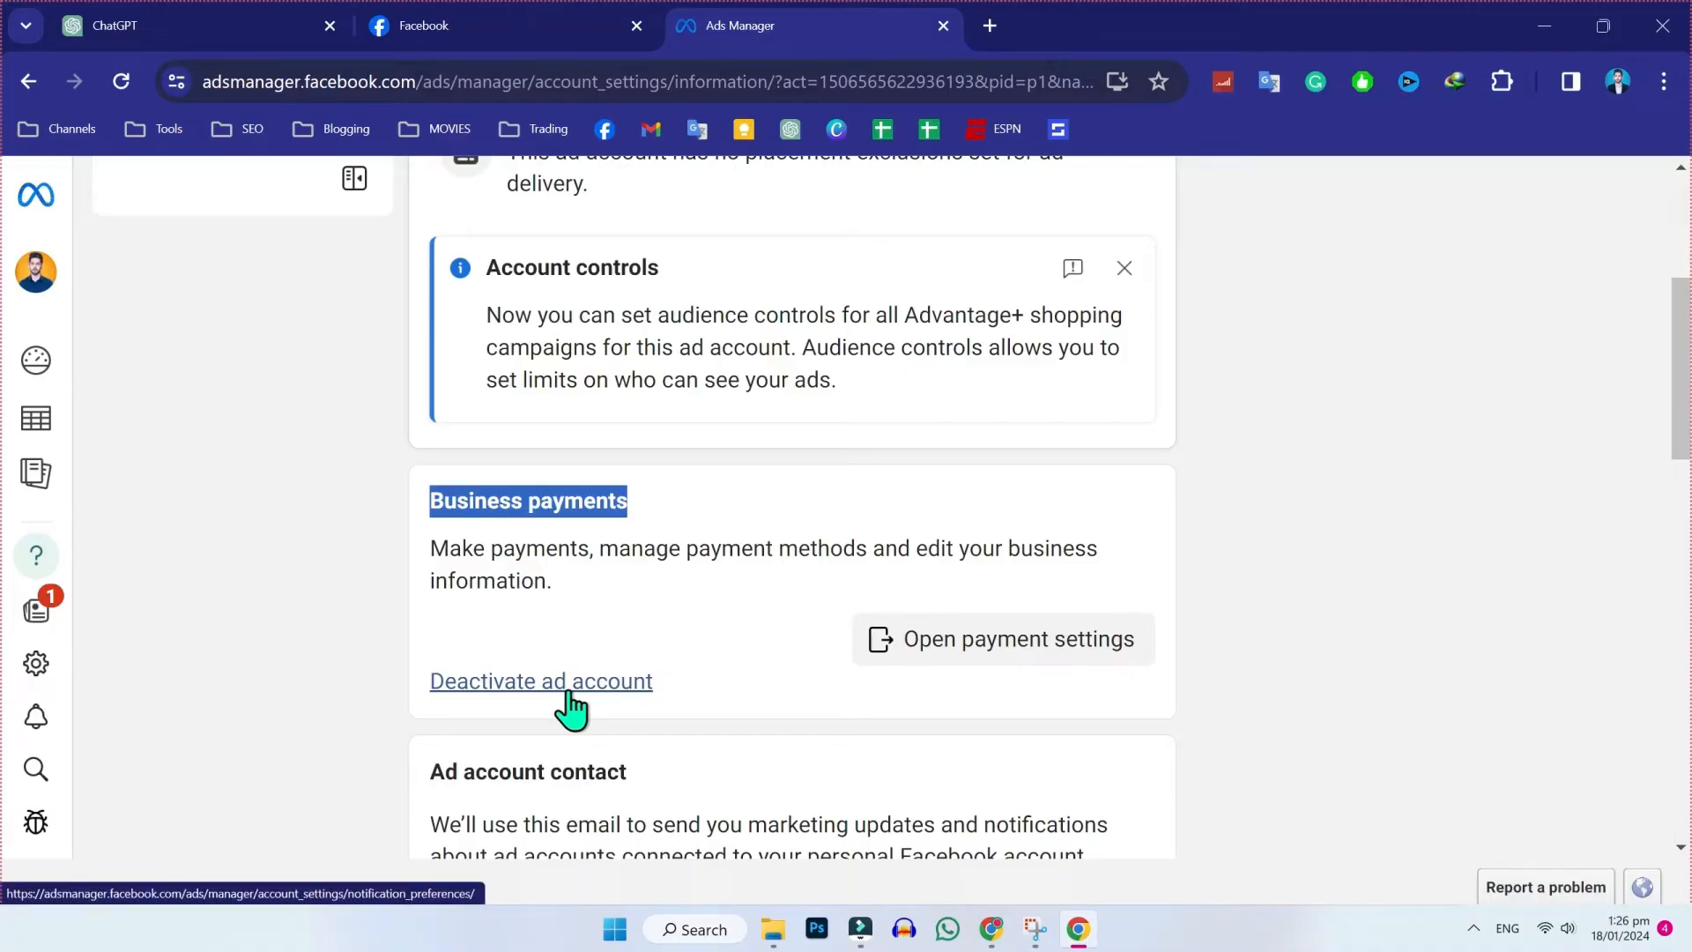